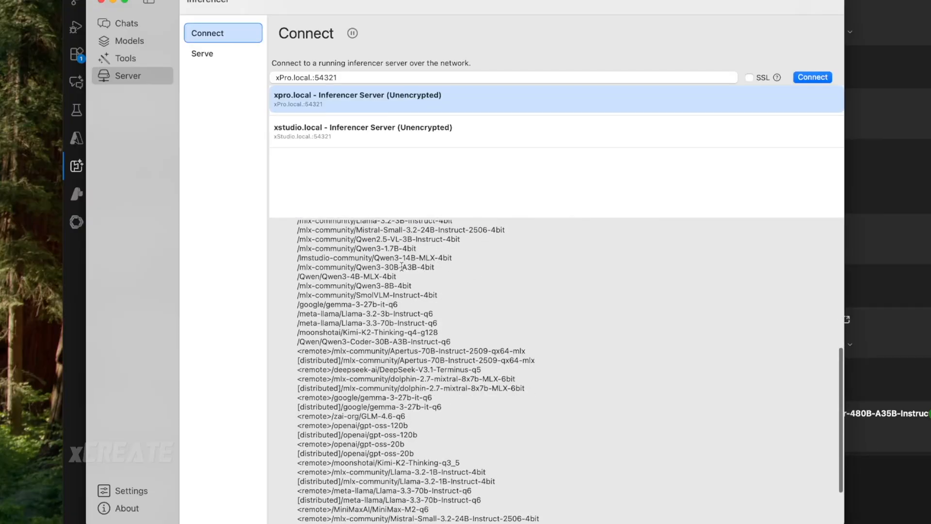
{"action": "mouse_move", "coordinate": [425, 314]}
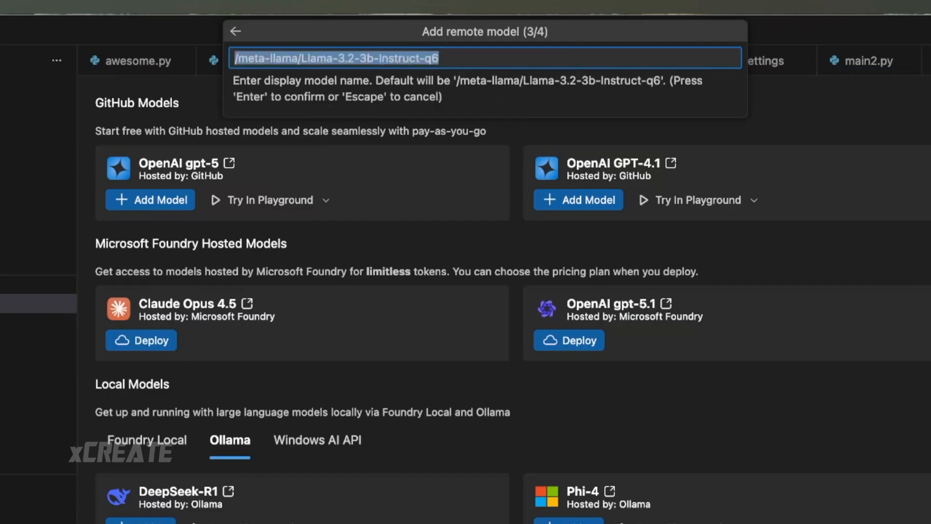
Accept the default display name /meta-llama/Llama-3.2-3b-Instruct-q6 and proceed to the API key step.
{"action": "key", "text": "Enter"}
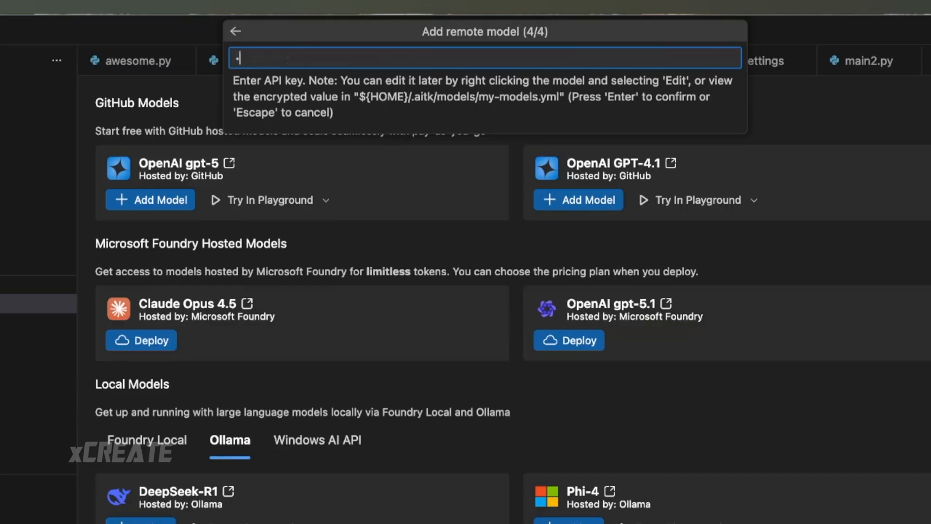